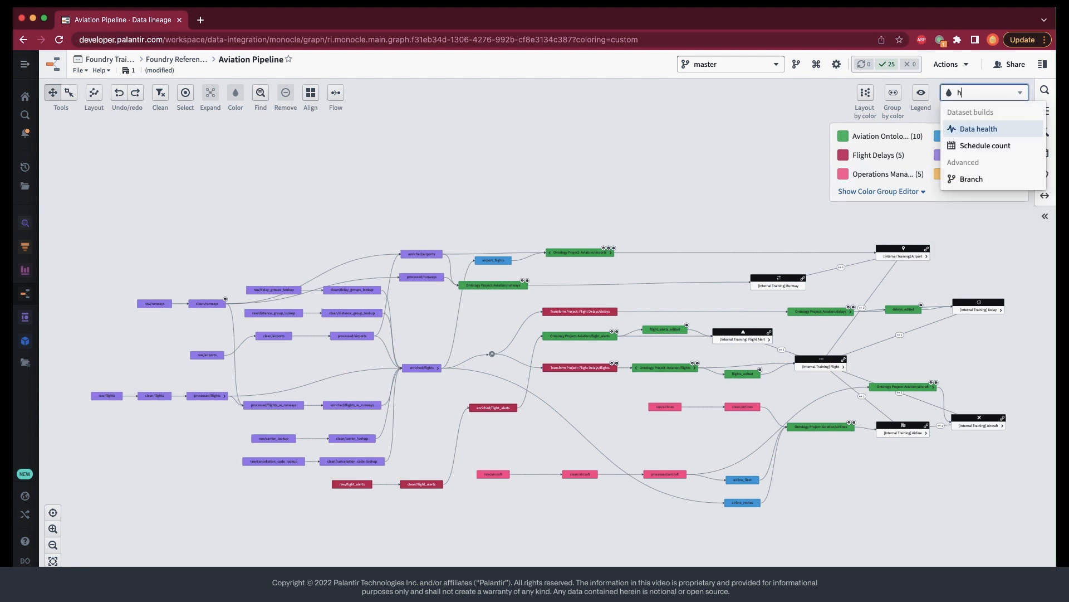
Colour the Aviation Pipeline nodes by Data health from the Dataset builds options
left_click(978, 130)
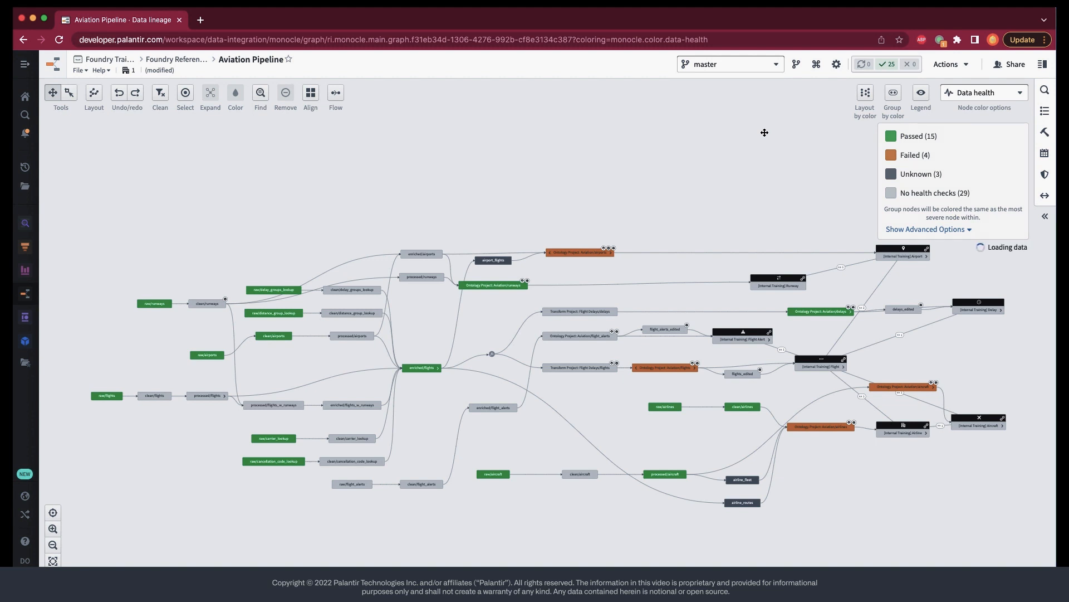
Bring up the Actions menu for the health-coloured graph
left_click(211, 96)
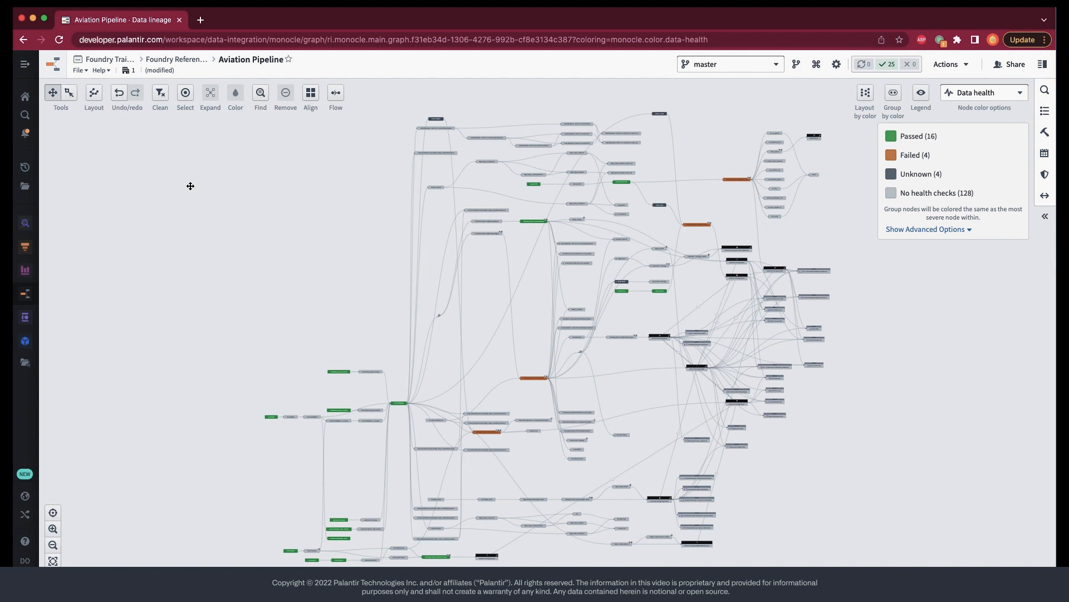
mouse_move(205, 187)
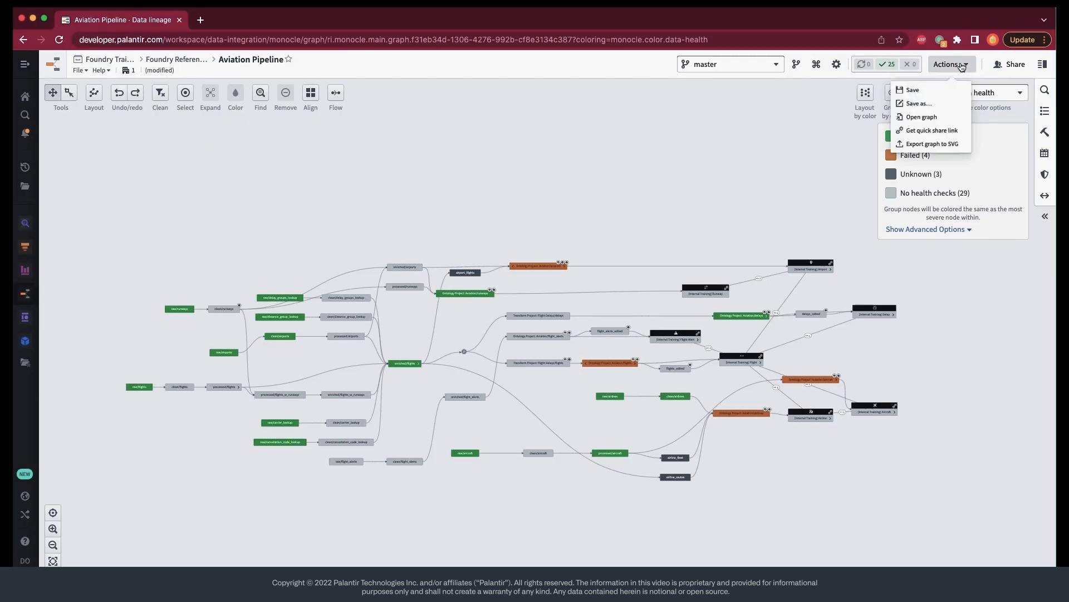
Save the graph as 'Aviation Pipeline: Health View' in Your files
left_click(918, 102)
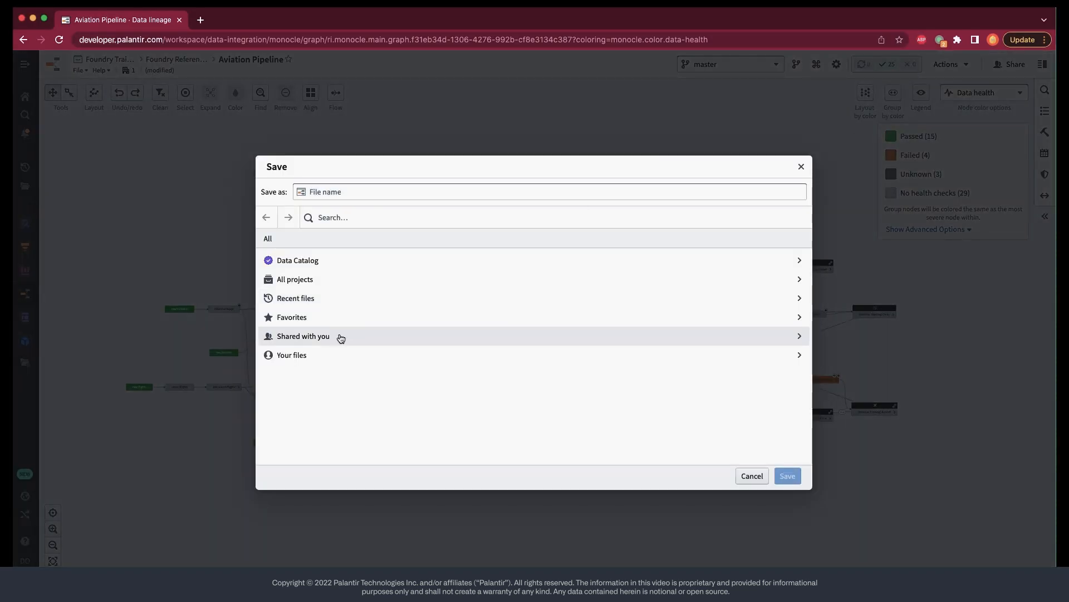
type("Aviation Pipeline: Health View")
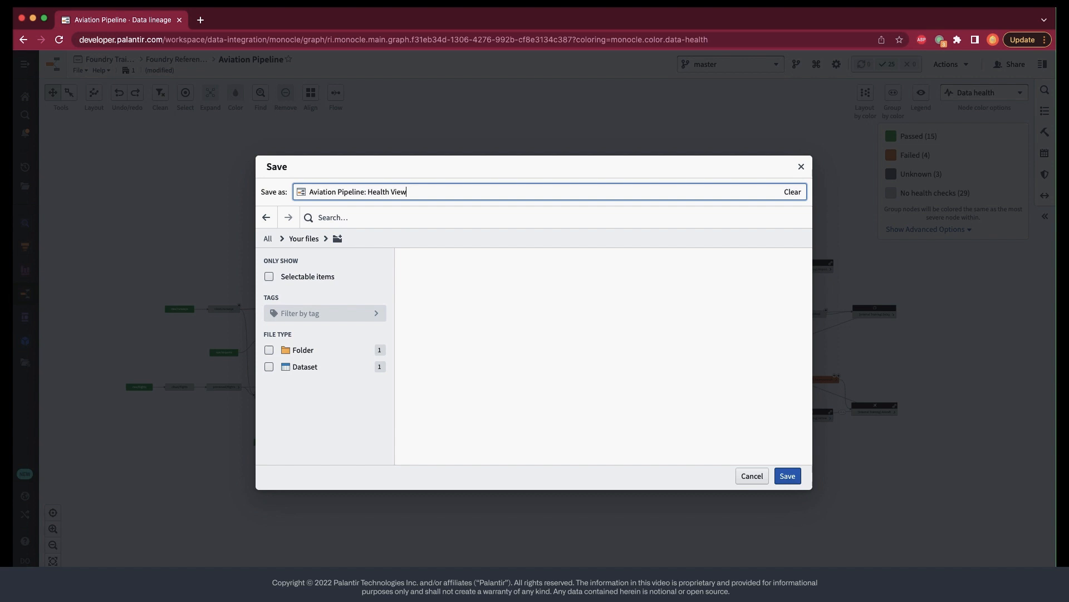
left_click(786, 475)
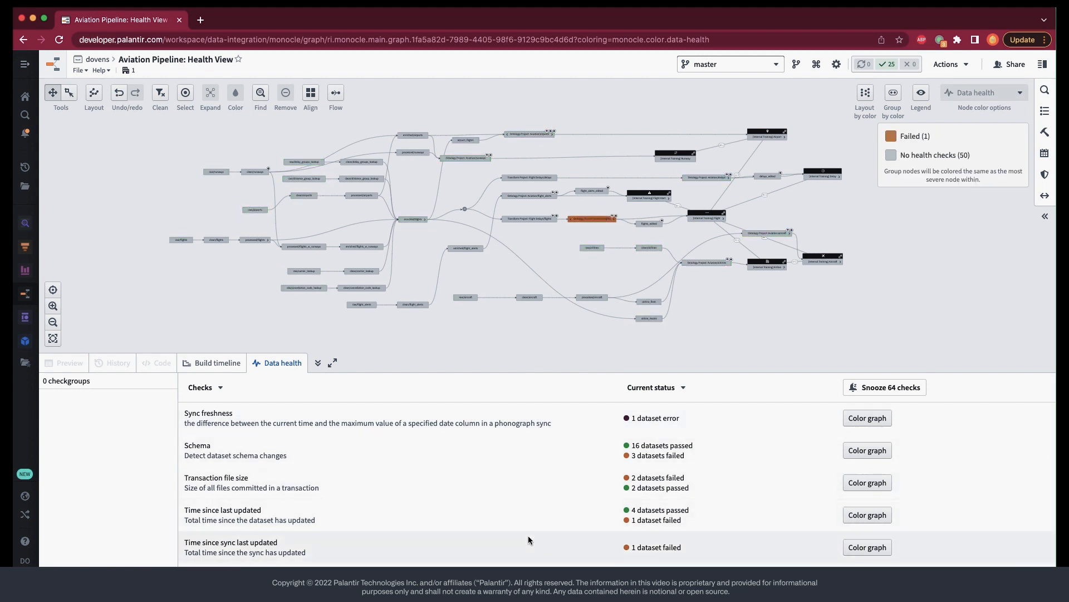
Scroll through the Data health checks and their statuses for the saved view
scroll("down", 3)
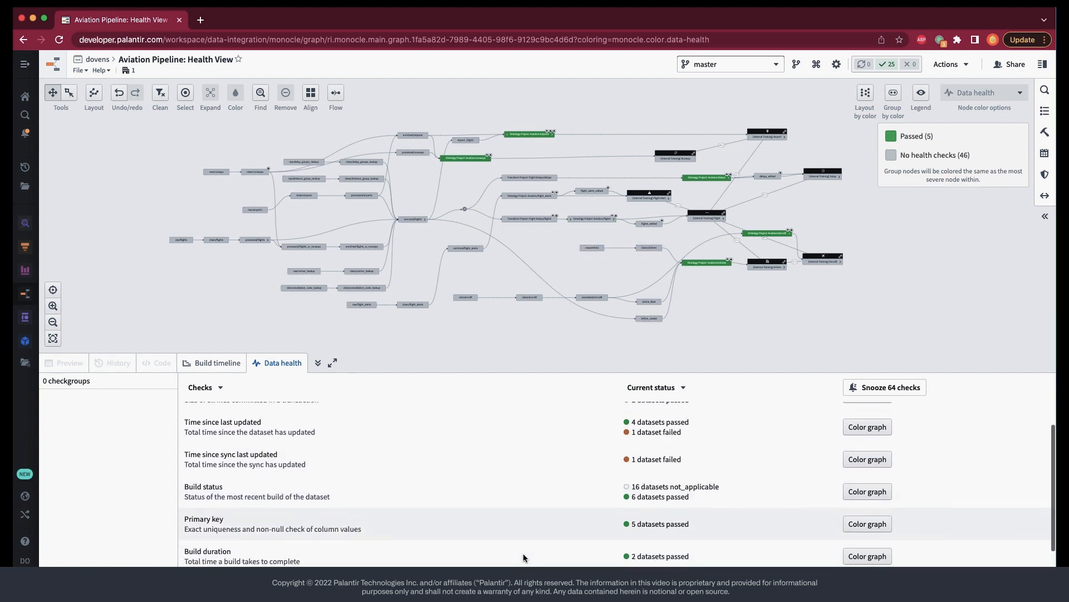